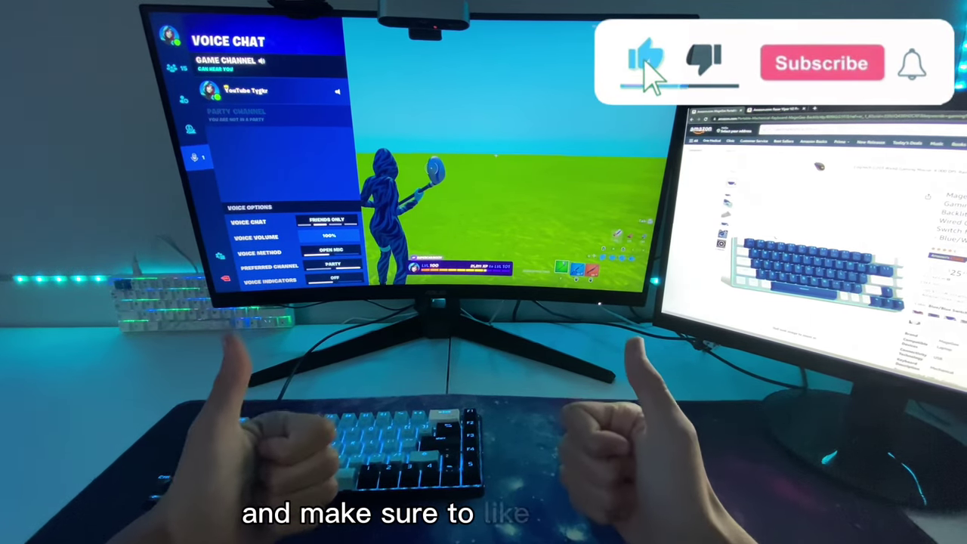
left_click(821, 63)
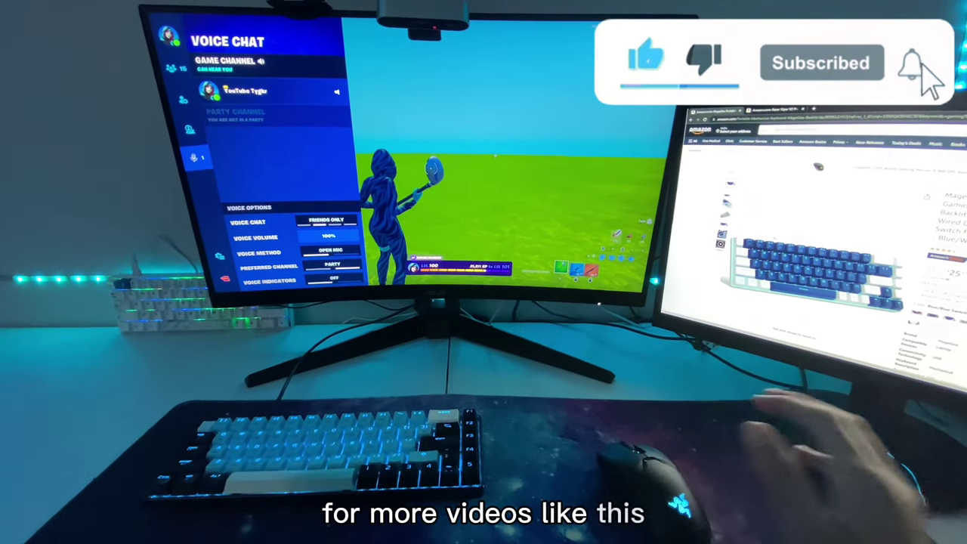